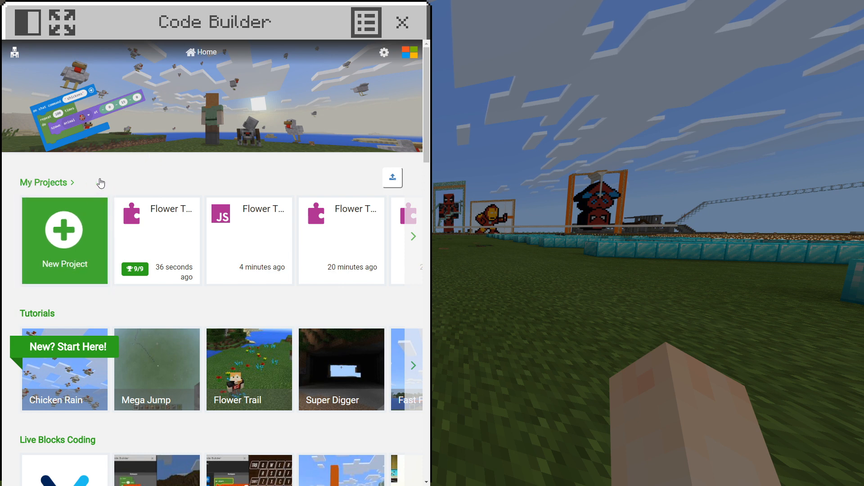
# - Create a new project named Flower Trail
pyautogui.click(65, 240)
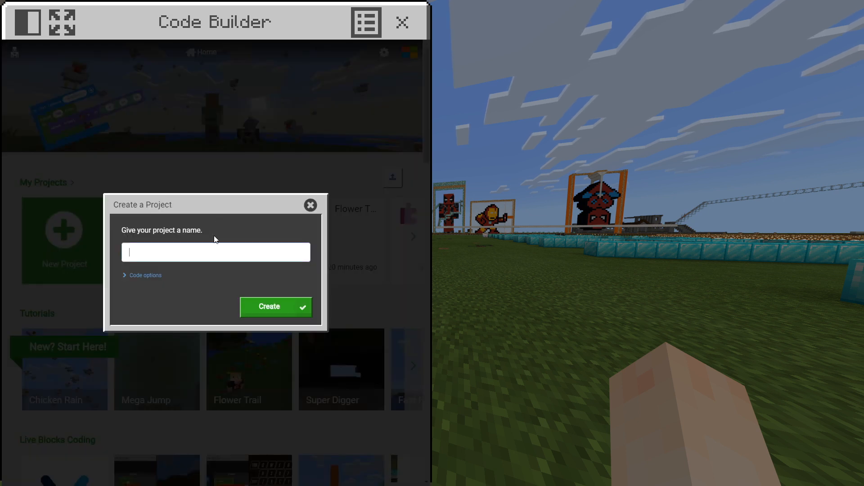
pyautogui.write('Flower')
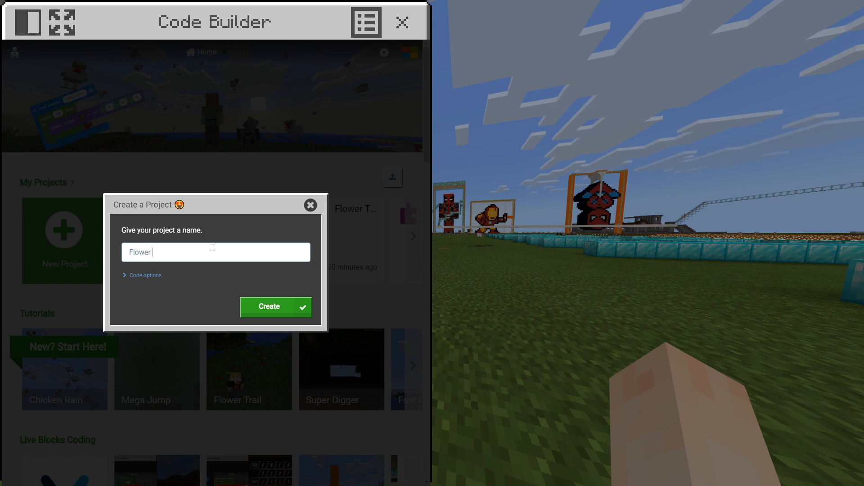
pyautogui.write('Trail')
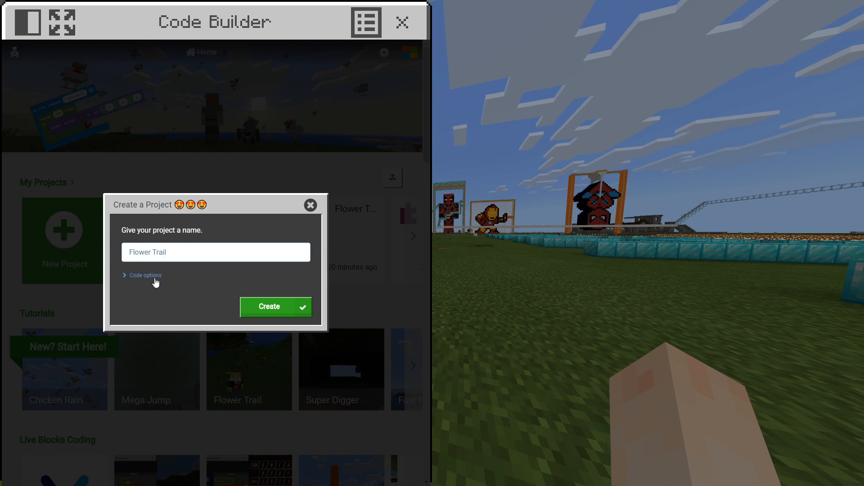
pyautogui.moveTo(257, 311)
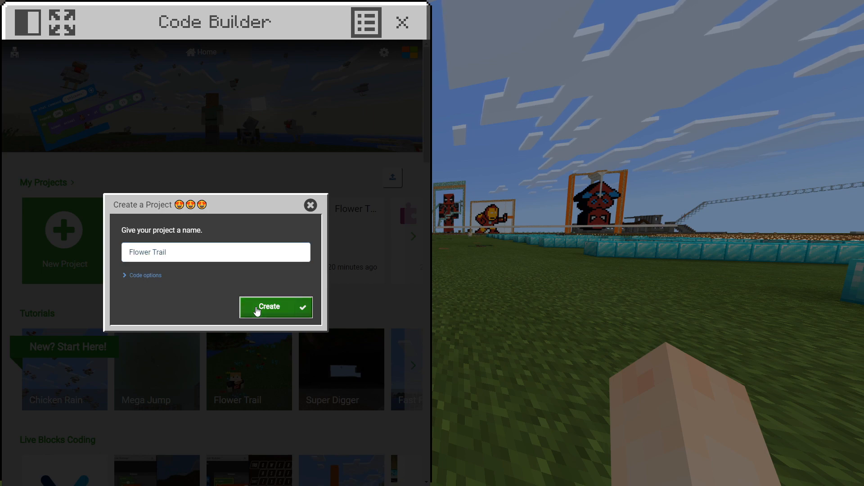
pyautogui.click(276, 307)
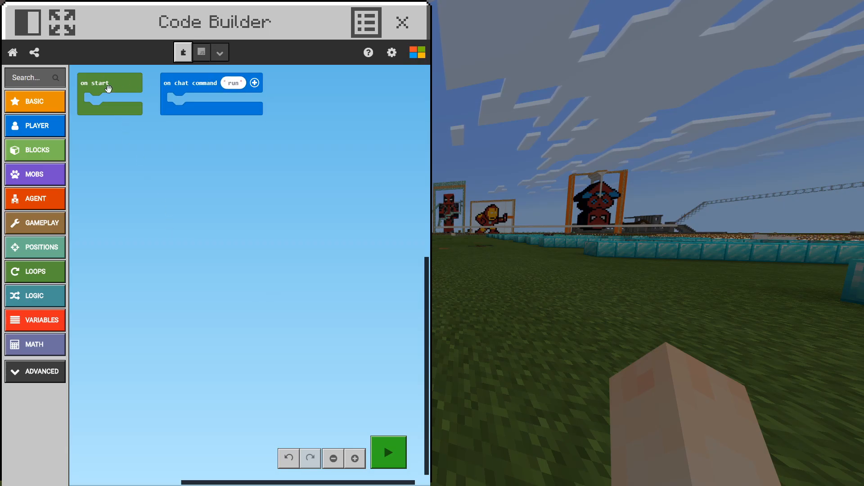
# - Delete the default on start block via its context menu
pyautogui.rightClick(109, 86)
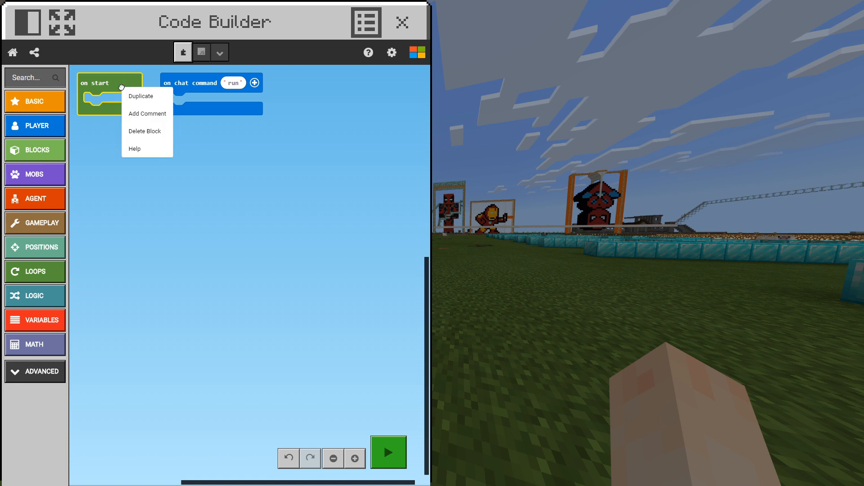
pyautogui.click(144, 132)
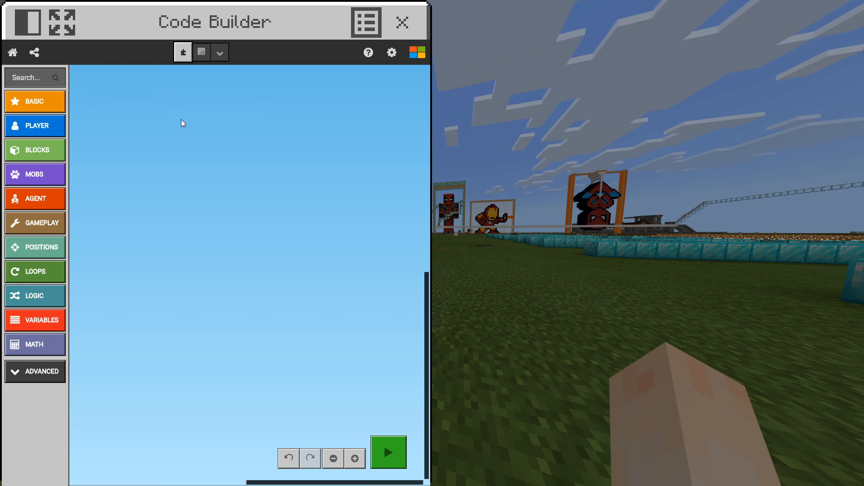
pyautogui.moveTo(29, 130)
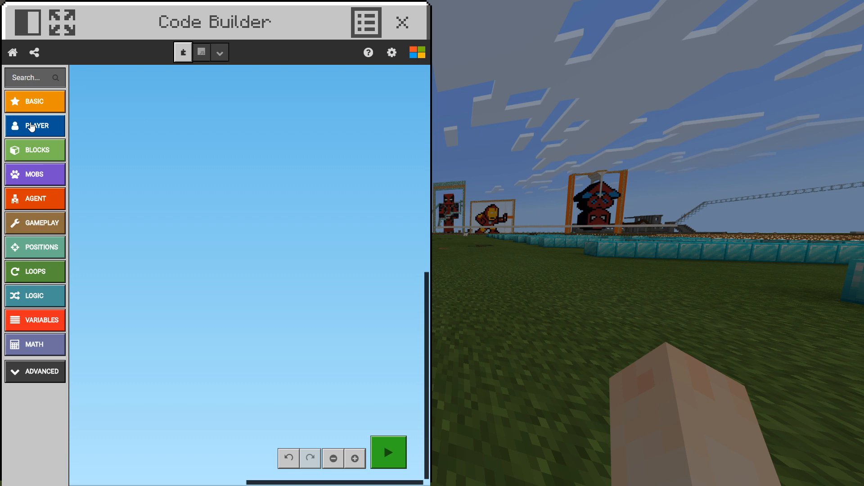
# - Add an on player walk event block from the Player category and review its movement options
pyautogui.click(34, 125)
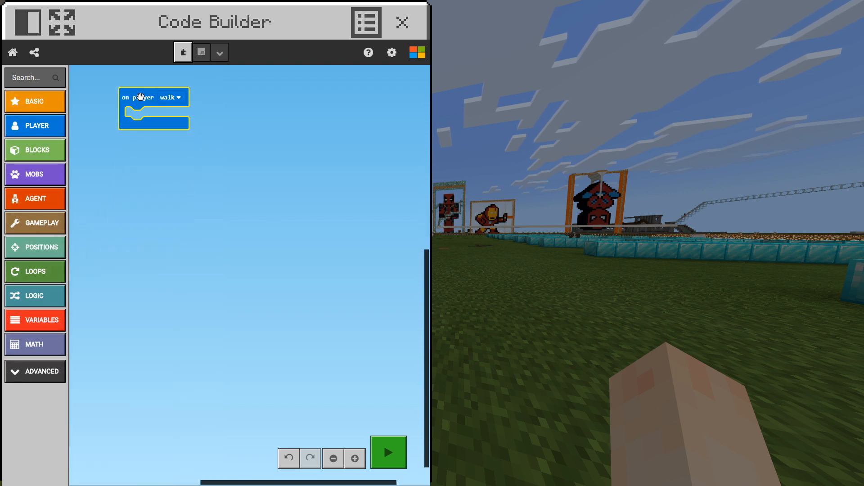
pyautogui.moveTo(238, 88)
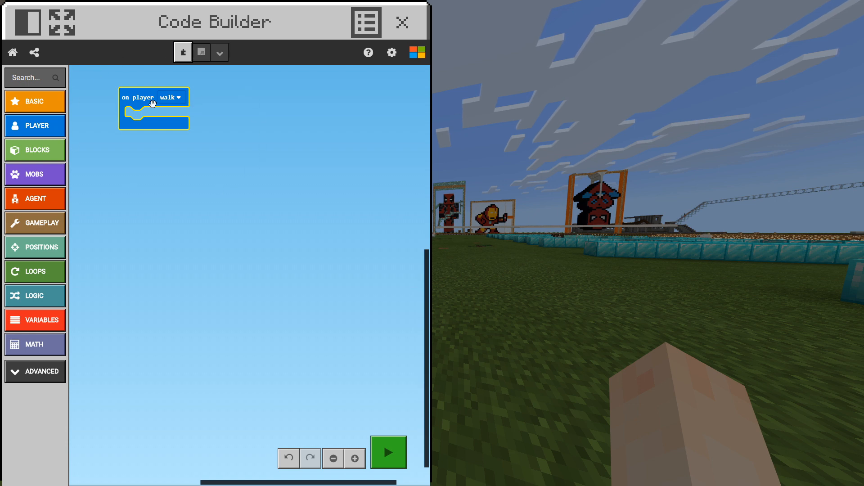
pyautogui.moveTo(140, 99)
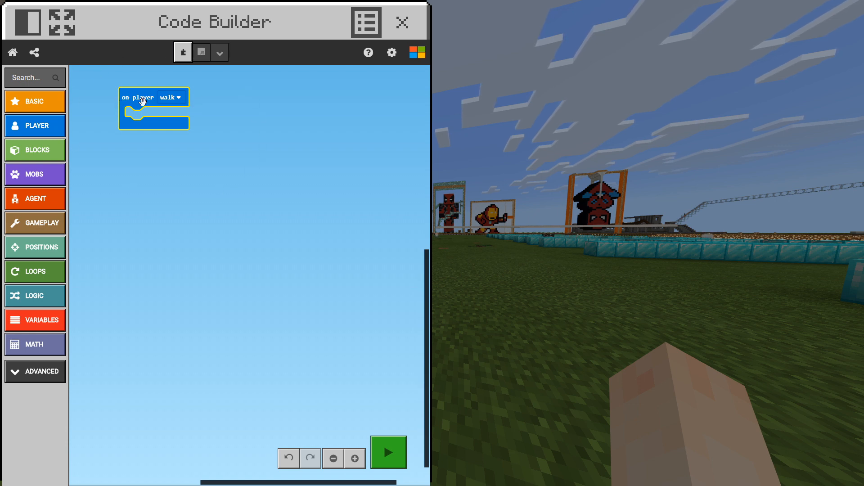
pyautogui.moveTo(140, 102)
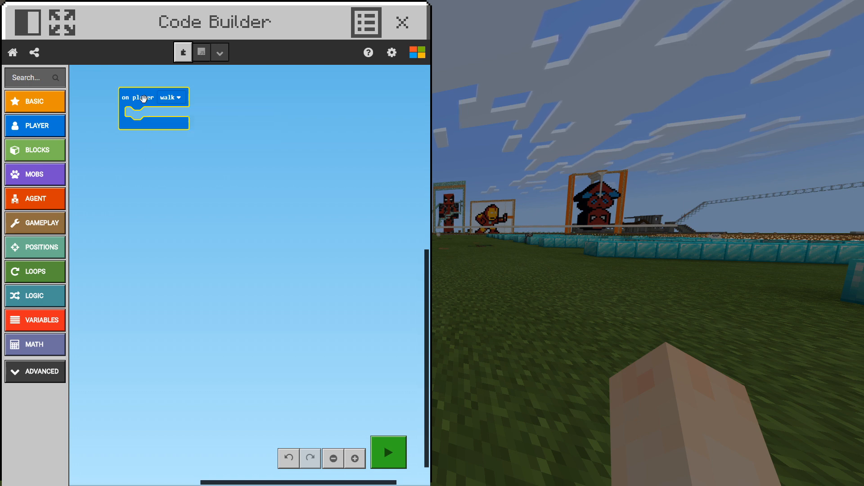
pyautogui.click(171, 98)
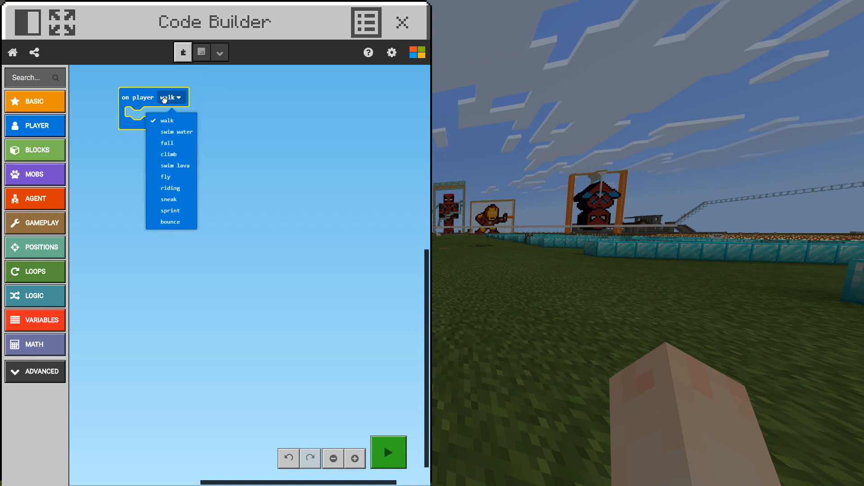
pyautogui.moveTo(175, 136)
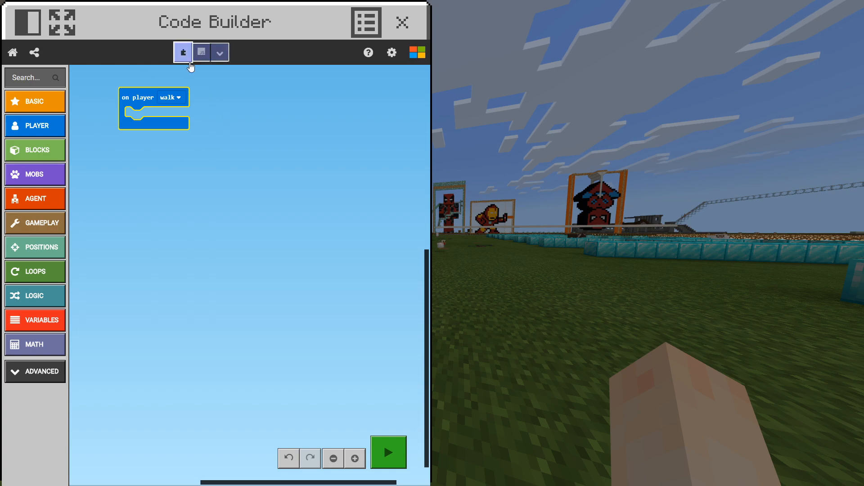
pyautogui.click(400, 23)
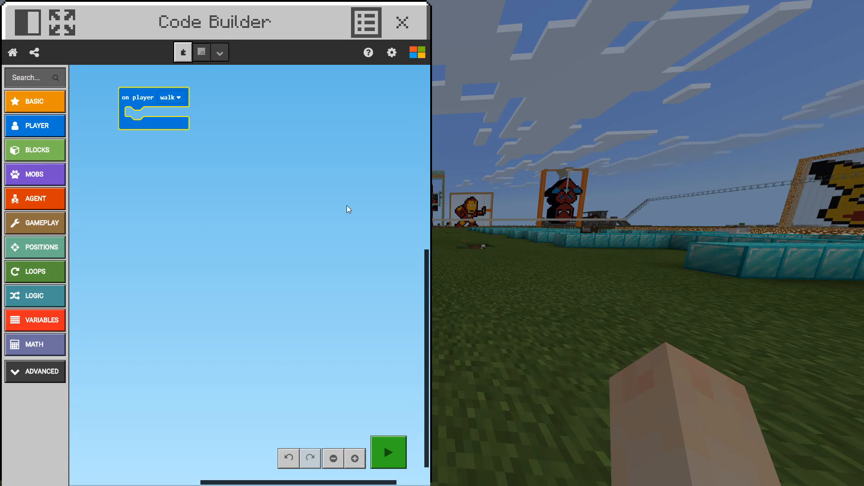
pyautogui.moveTo(121, 145)
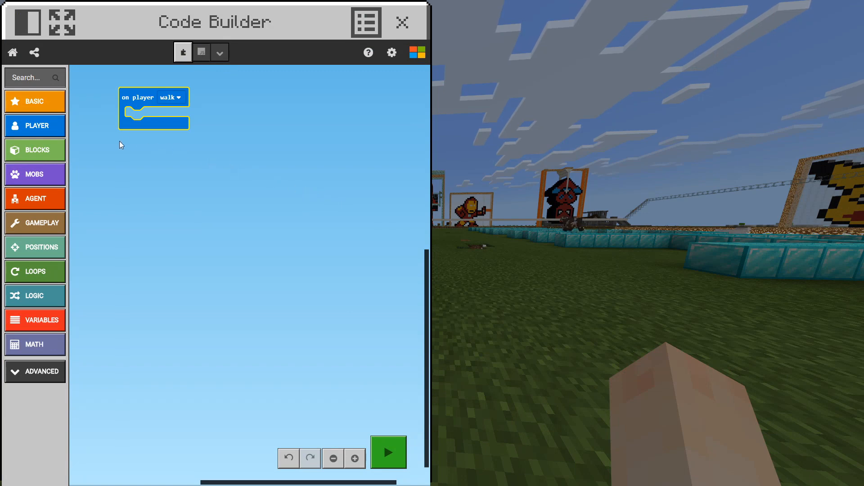
pyautogui.moveTo(31, 150)
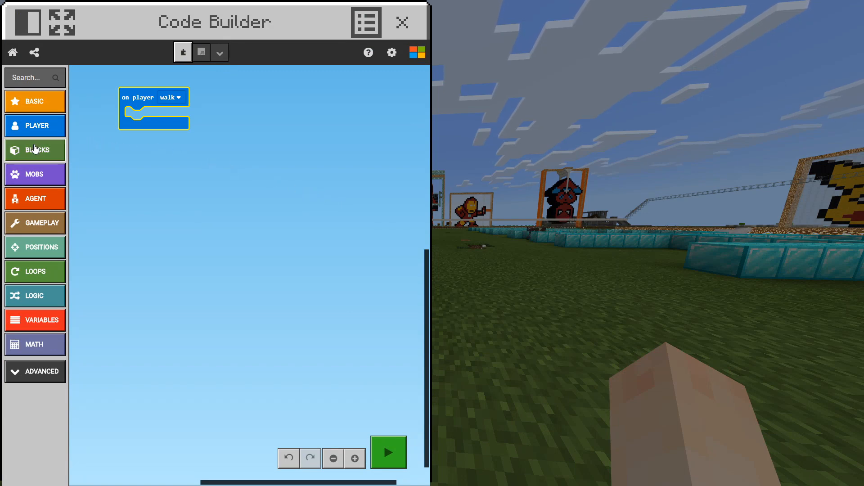
# - Nest a place grass at ~0 ~0 ~0 block inside the on player walk event
pyautogui.click(34, 149)
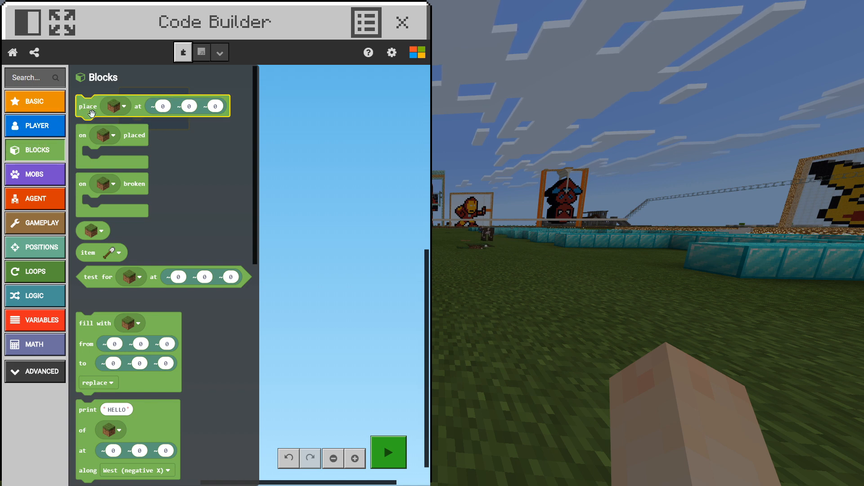
pyautogui.moveTo(103, 112)
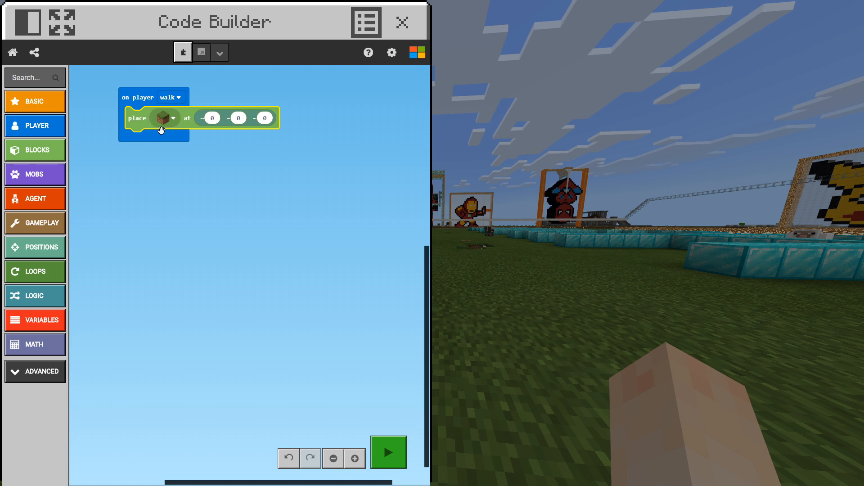
pyautogui.moveTo(161, 129); pyautogui.dragTo(189, 165)
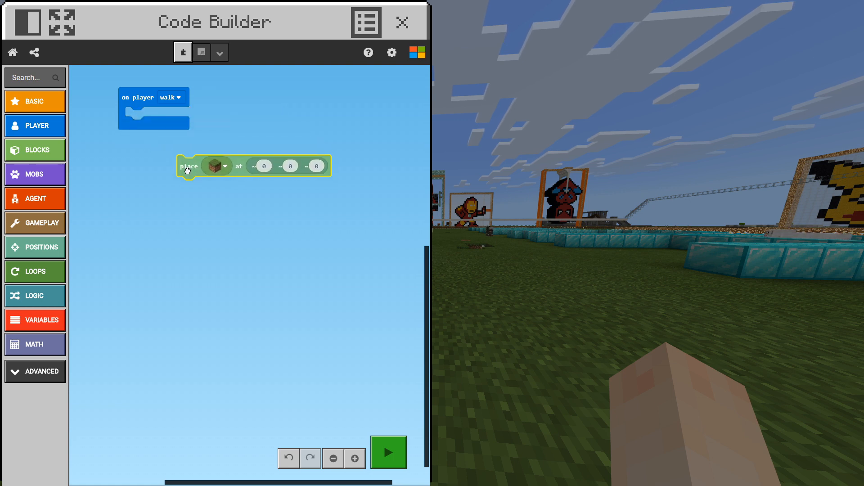
pyautogui.moveTo(190, 166); pyautogui.dragTo(139, 118)
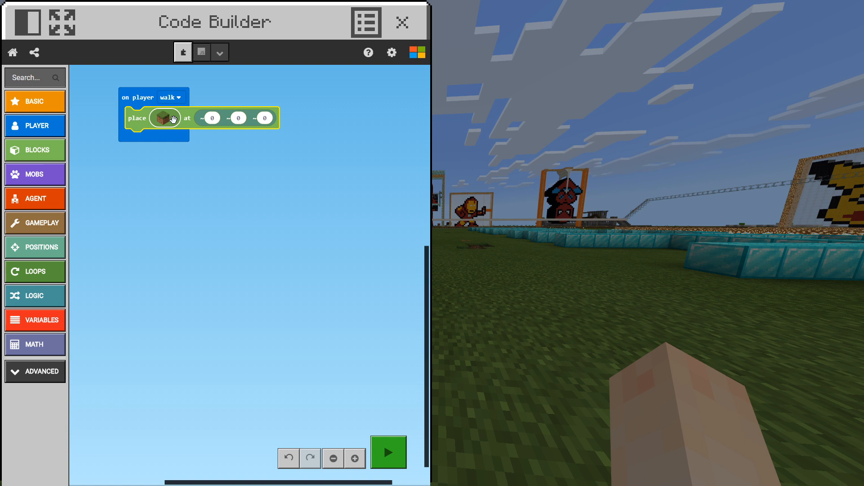
# - Change the place block's type from grass to Dandelion
pyautogui.click(164, 118)
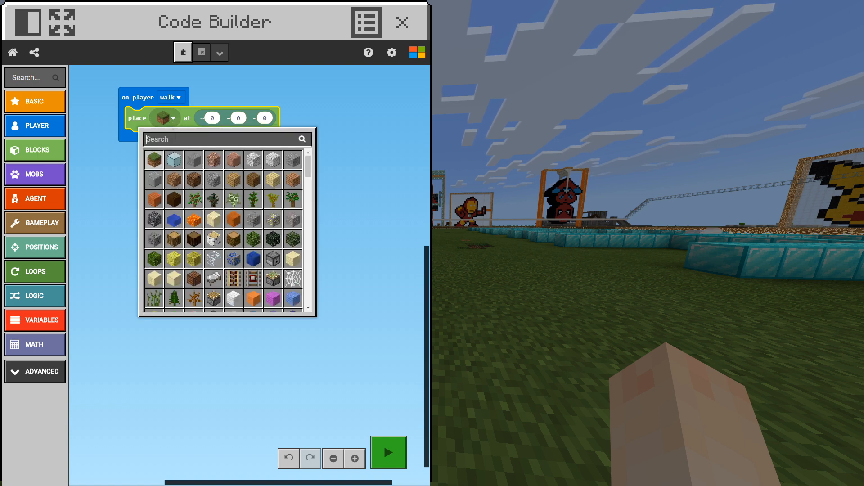
pyautogui.write('Dandelion')
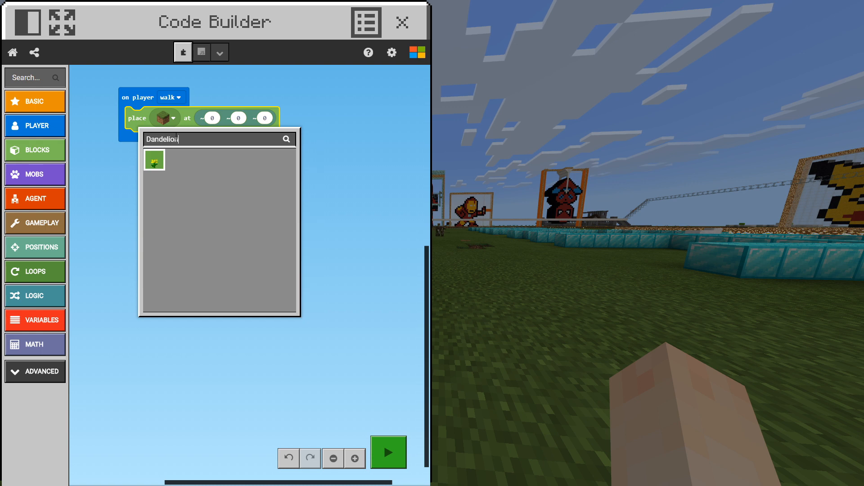
pyautogui.moveTo(156, 161)
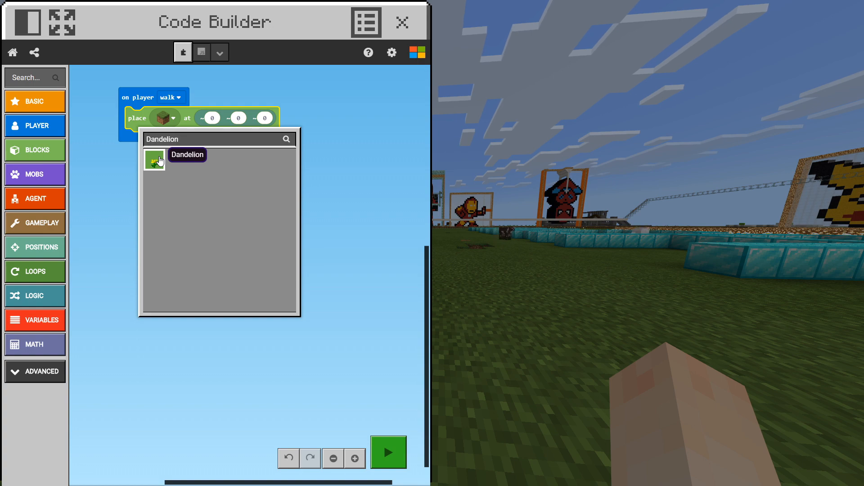
pyautogui.click(155, 160)
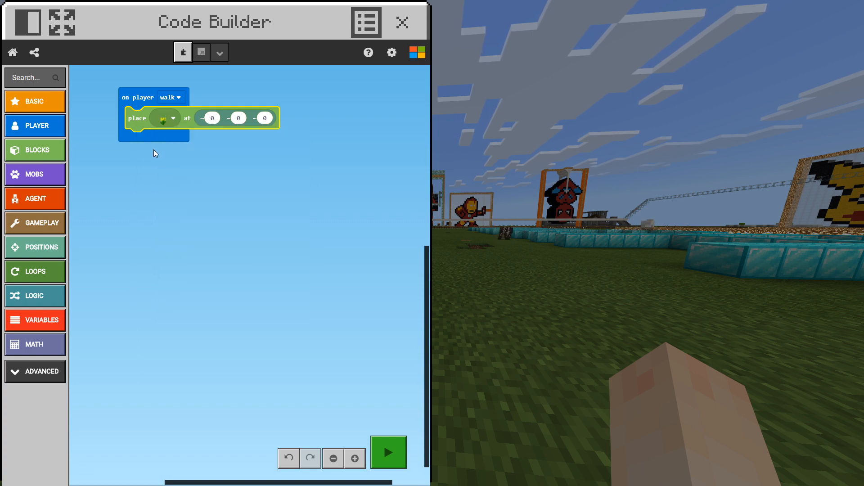
pyautogui.click(402, 21)
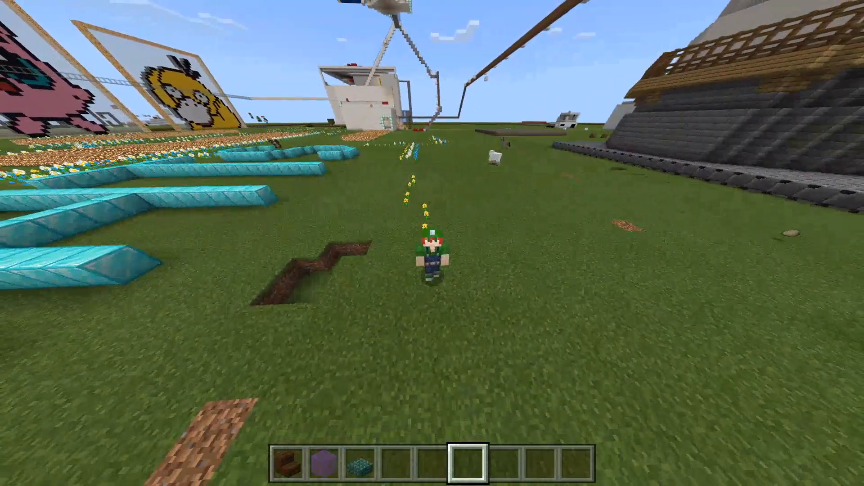
pyautogui.moveTo(432, 254)
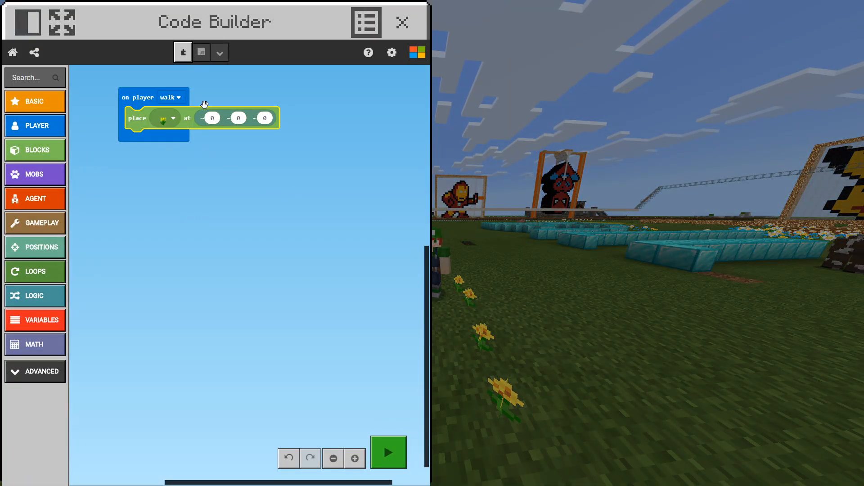
pyautogui.moveTo(52, 149)
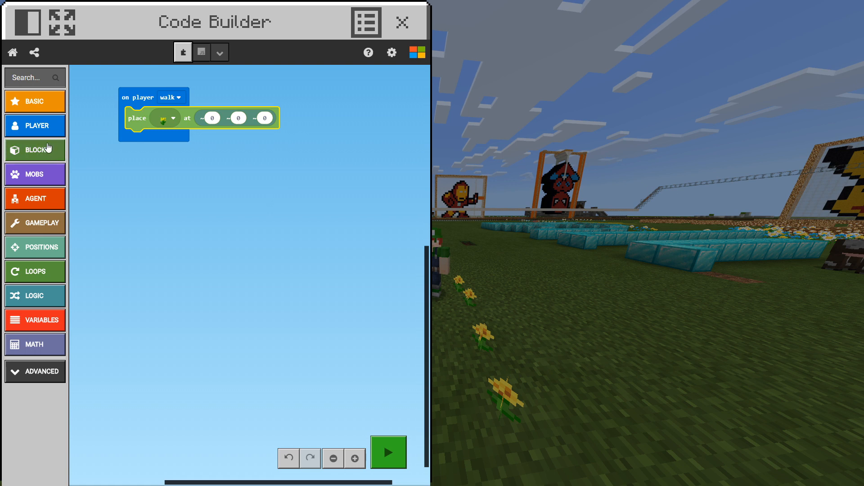
# - Add a second place grass block under the dandelion and discard an extra third copy
pyautogui.click(34, 149)
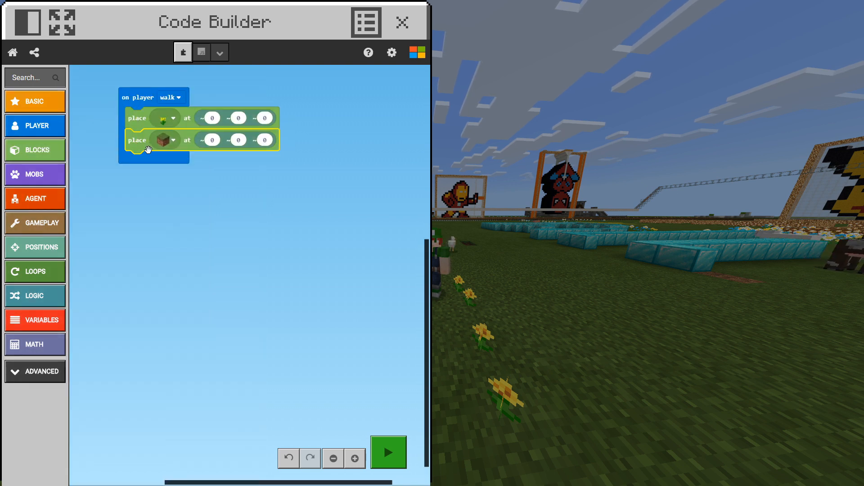
pyautogui.moveTo(328, 126)
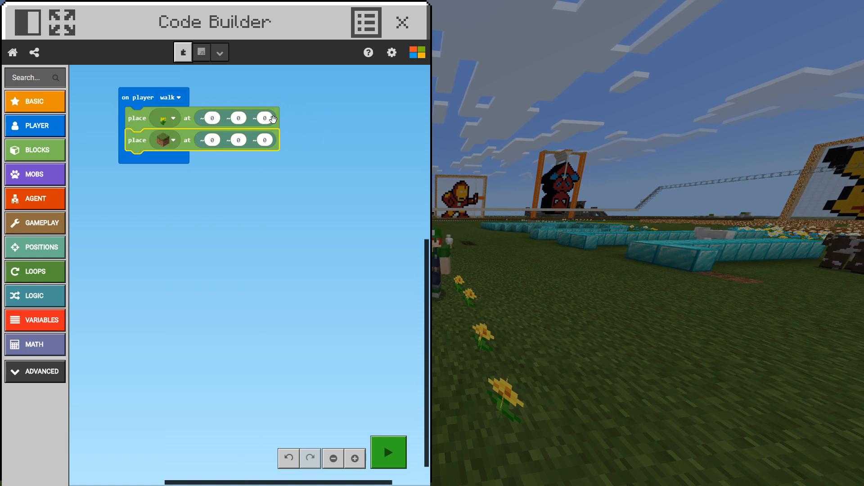
pyautogui.moveTo(137, 140); pyautogui.dragTo(156, 179)
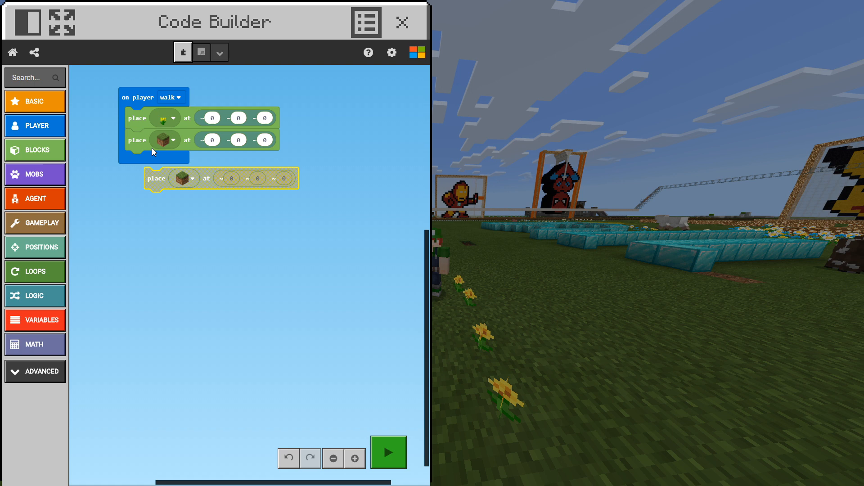
pyautogui.moveTo(155, 179); pyautogui.dragTo(136, 161)
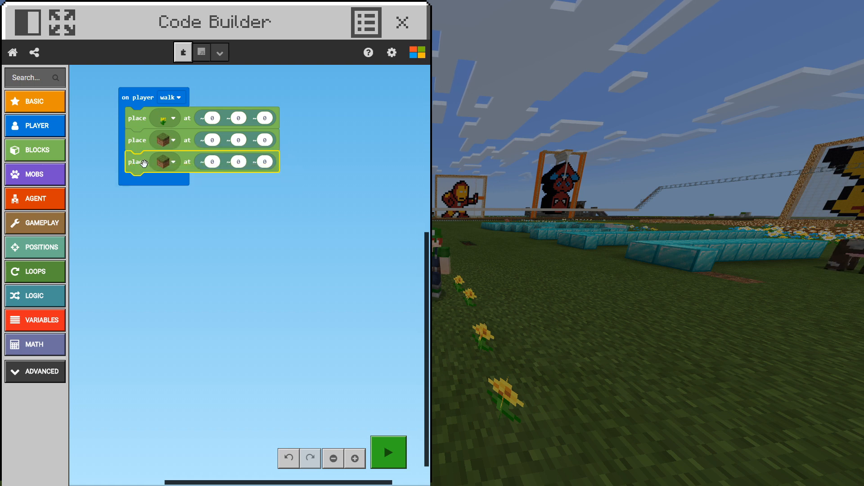
pyautogui.moveTo(134, 161); pyautogui.dragTo(134, 173)
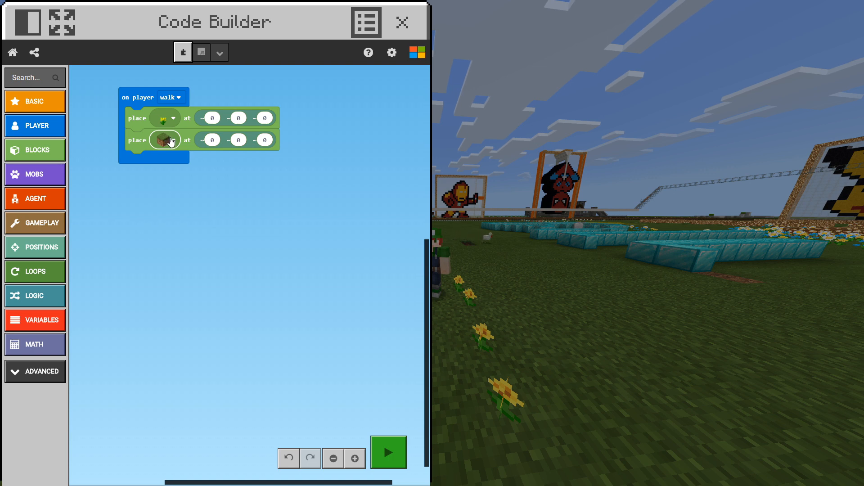
# - Set the second place block to Oxeye Daisy
pyautogui.click(164, 139)
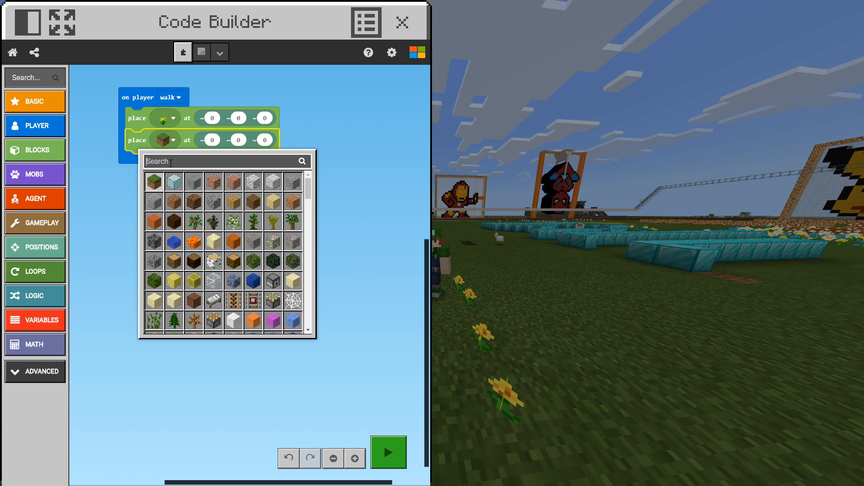
pyautogui.write('Oxeye Daisy')
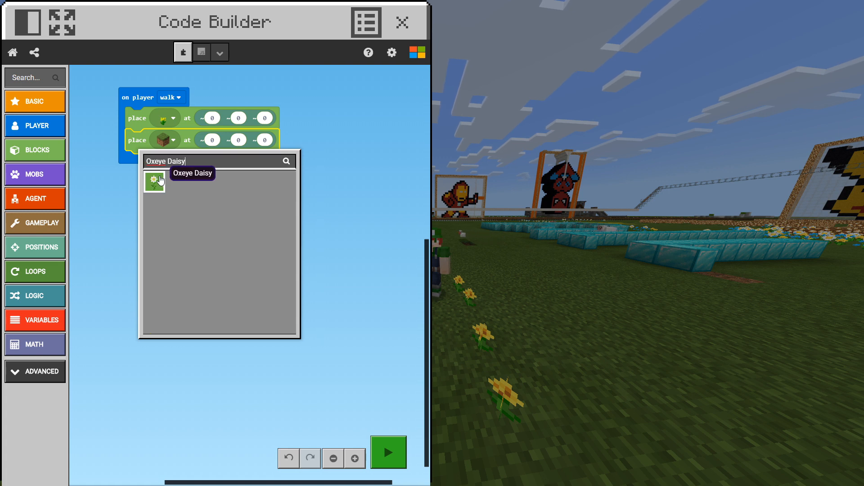
pyautogui.click(155, 183)
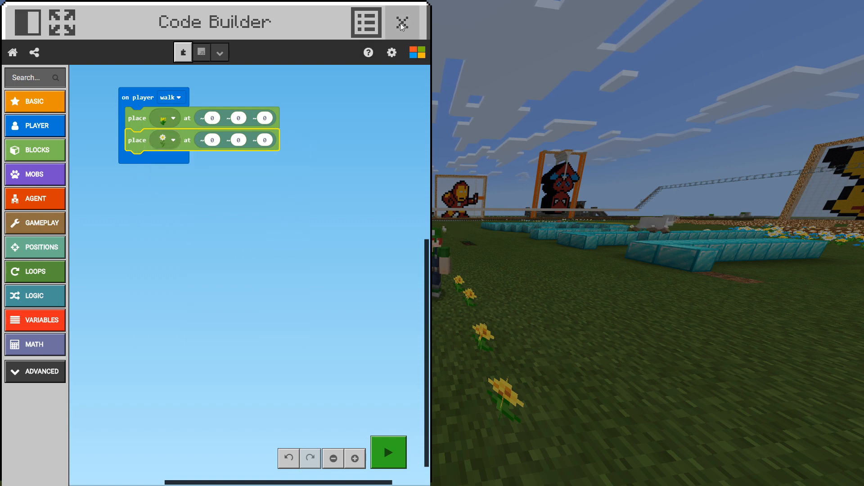
pyautogui.click(401, 22)
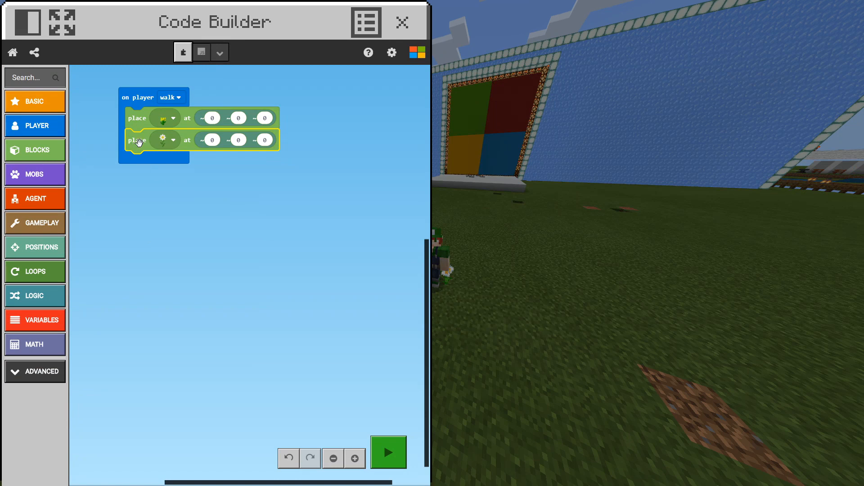
# - Duplicate the daisy block into a third place block set to Blue Orchid
pyautogui.rightClick(137, 139)
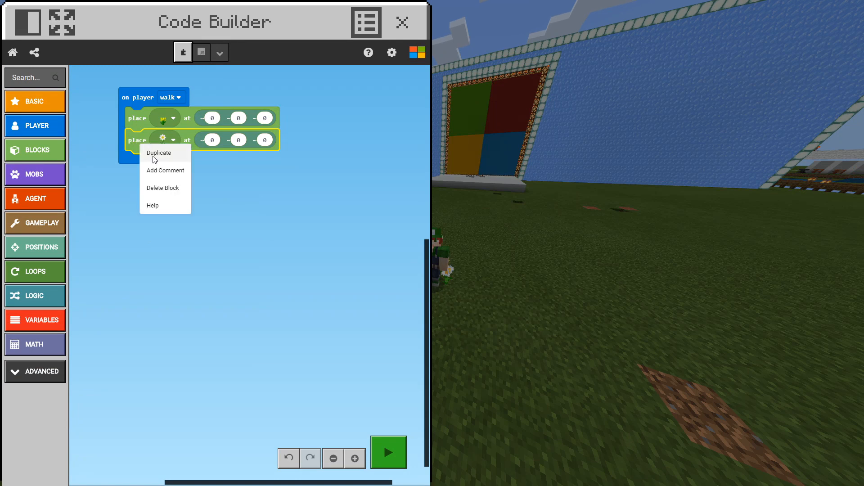
pyautogui.click(158, 153)
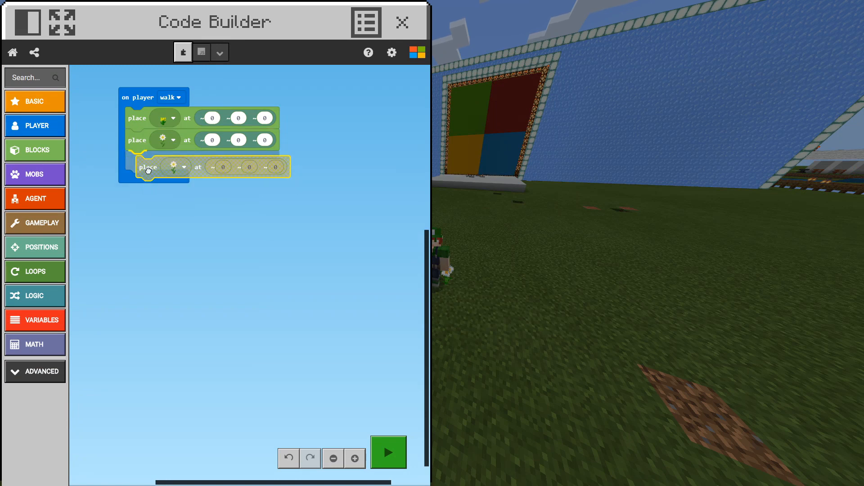
pyautogui.click(184, 161)
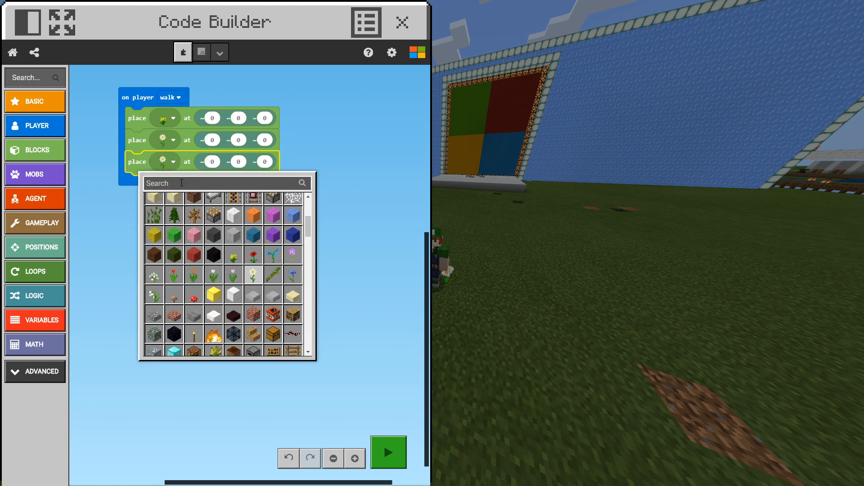
pyautogui.moveTo(294, 255)
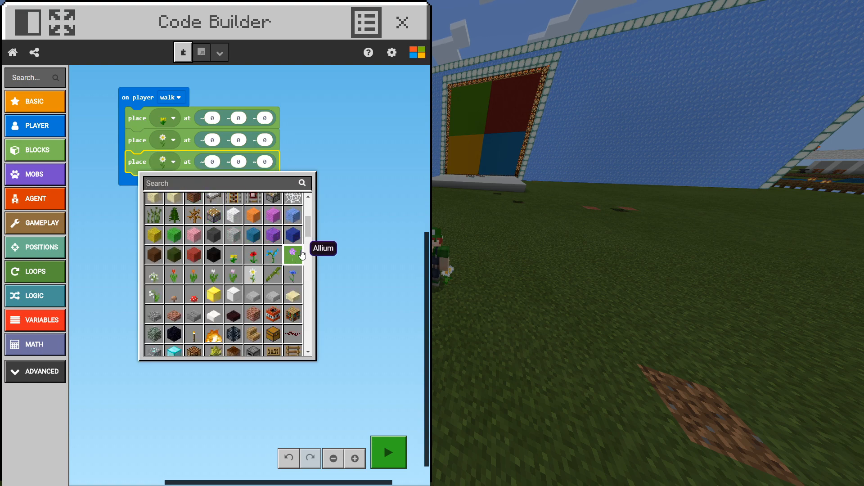
pyautogui.moveTo(214, 276)
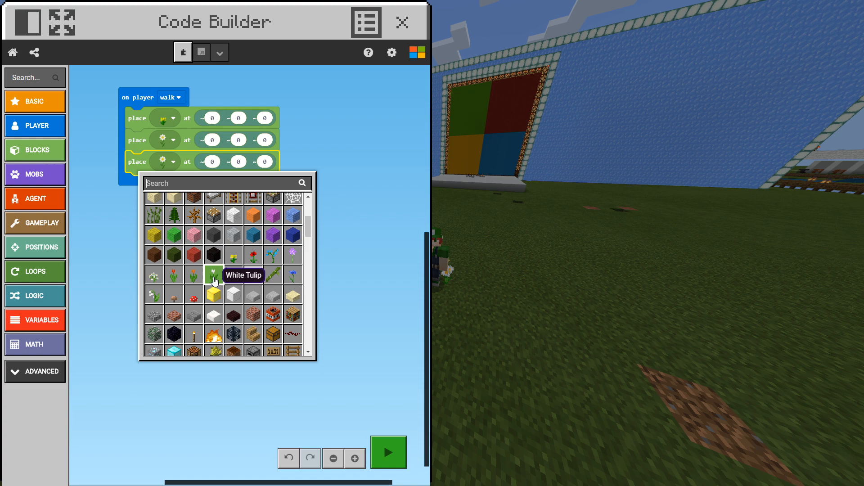
pyautogui.moveTo(274, 256)
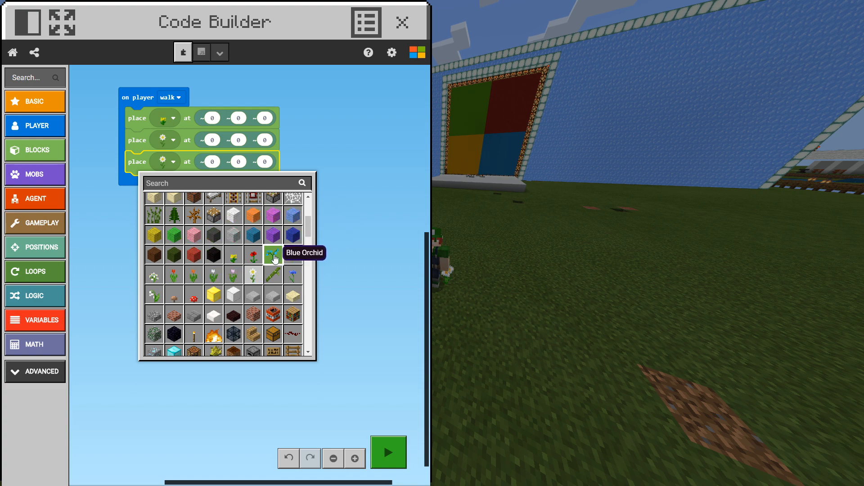
pyautogui.click(273, 254)
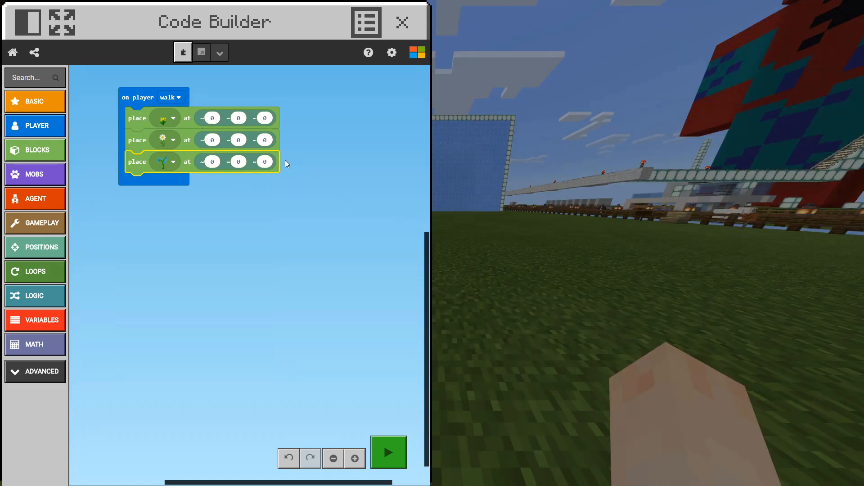
pyautogui.moveTo(212, 123)
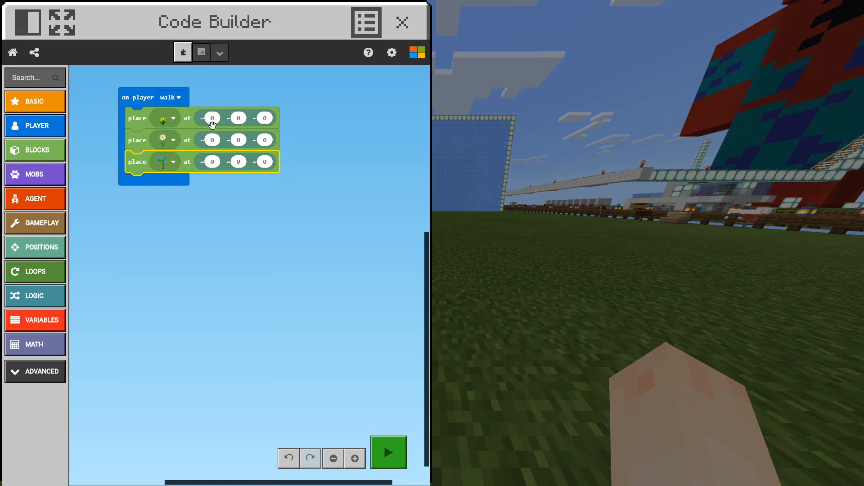
# - Offset the flower place blocks' X fields to 1 and -1 so they flank the daisy
pyautogui.click(212, 118)
pyautogui.write('1')
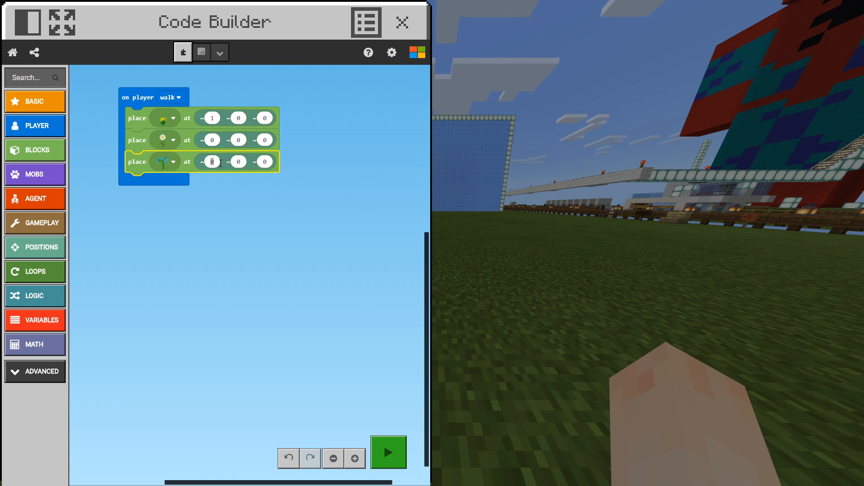
pyautogui.write('-1')
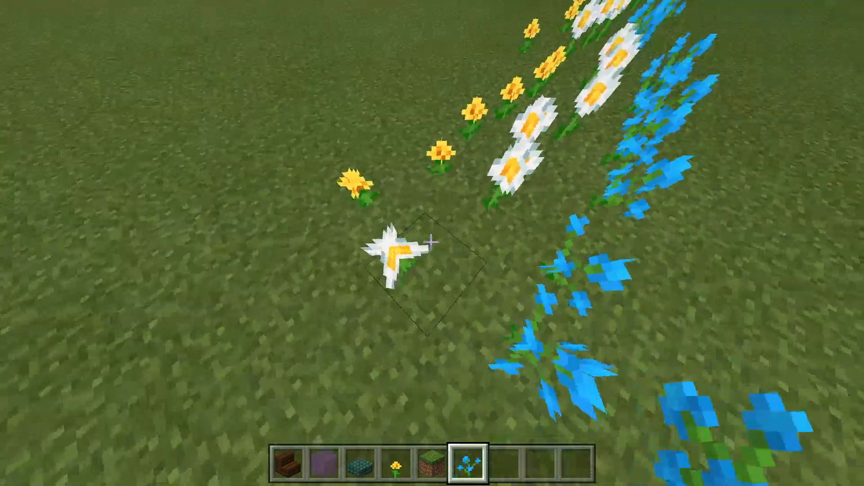
pyautogui.moveTo(432, 244)
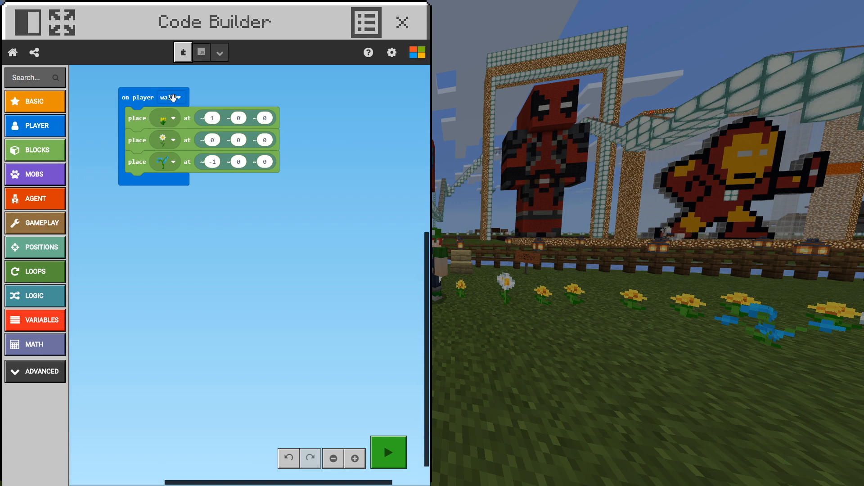
# - Switch the event trigger from walk to sprint
pyautogui.click(171, 97)
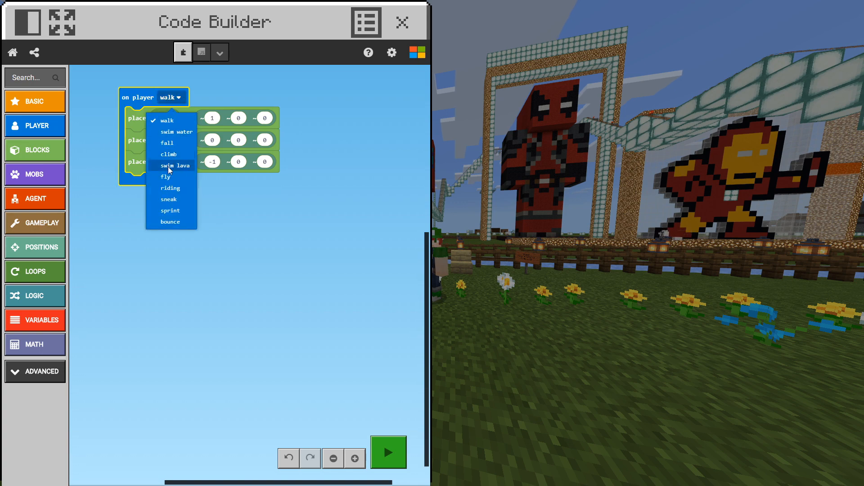
pyautogui.click(170, 210)
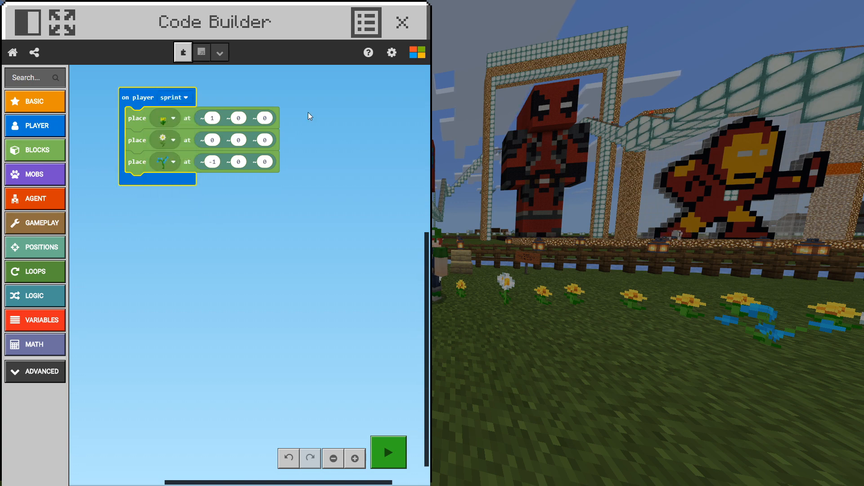
pyautogui.click(402, 22)
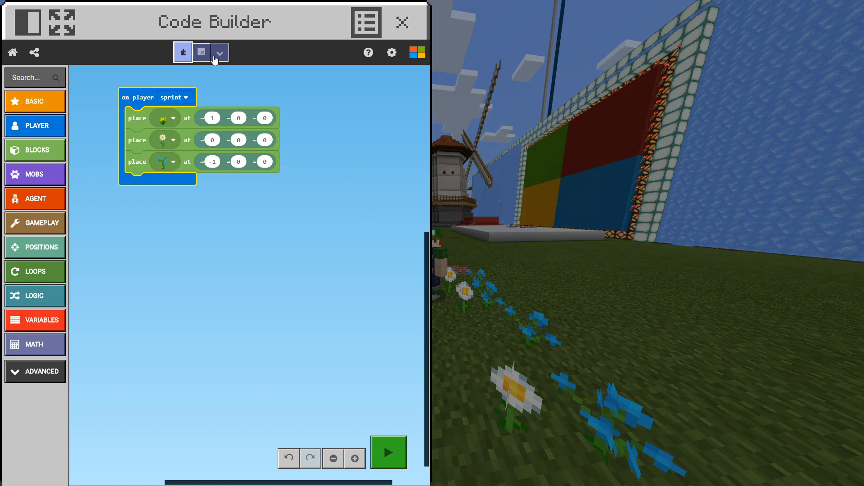
# - Switch the sprint program to Python, showing YELLOW_FLOWER, OXEYE_DAISY and BLUE_ORCHID placements
pyautogui.click(220, 52)
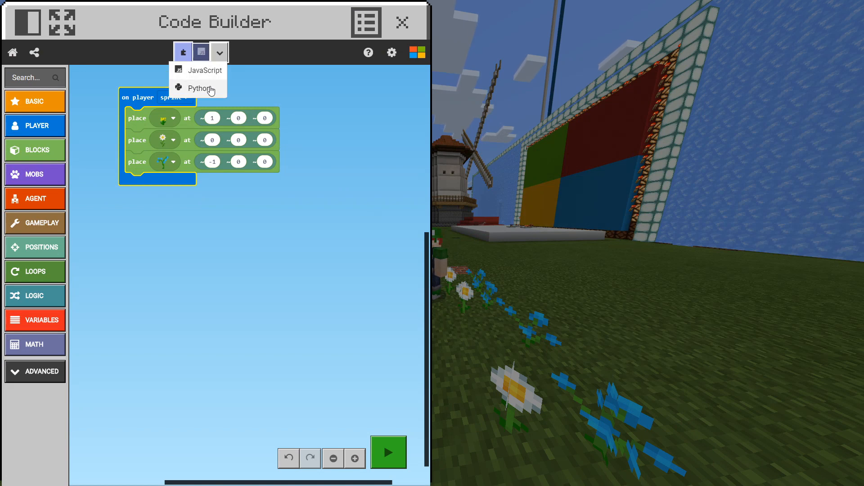
pyautogui.click(199, 88)
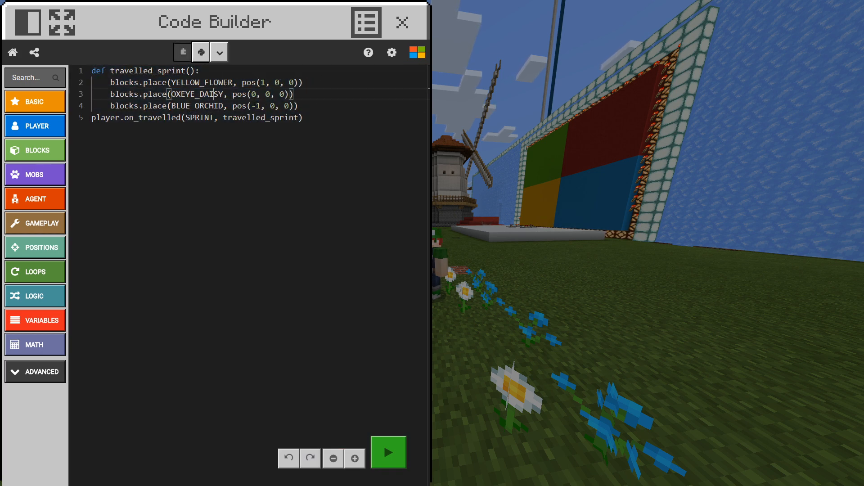
pyautogui.click(402, 23)
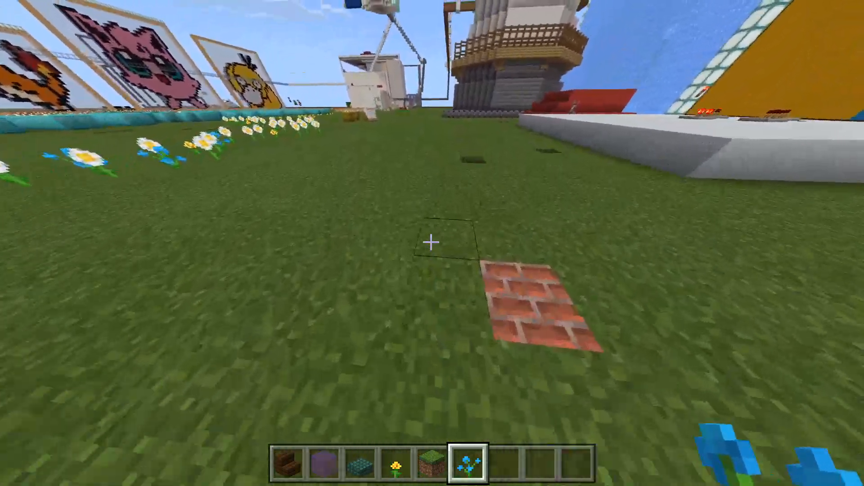
pyautogui.moveTo(432, 243)
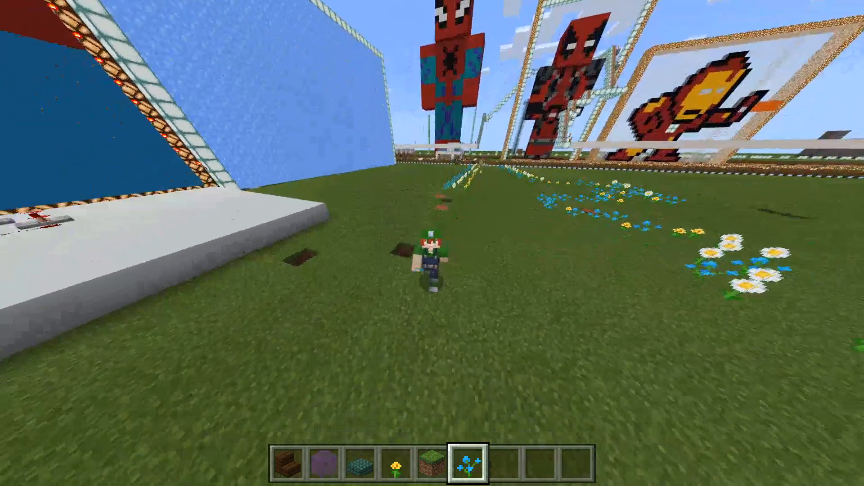
pyautogui.moveTo(433, 243)
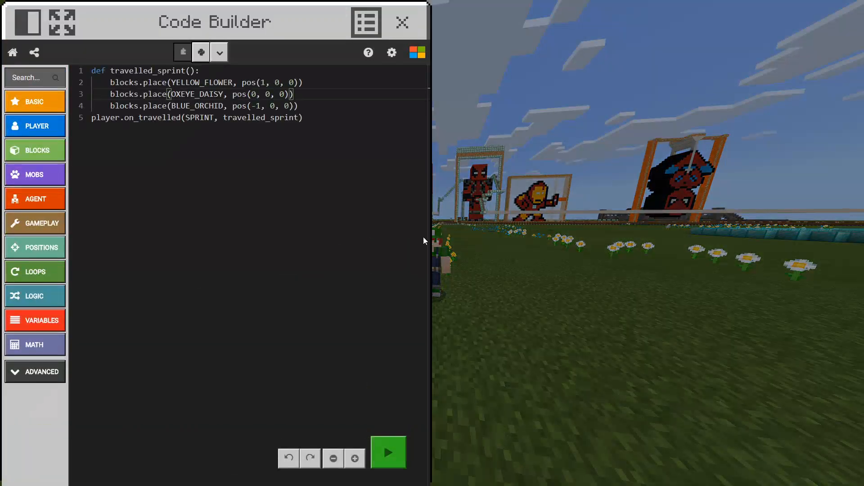
# - Switch the sprint program's language view from Python to JavaScript
pyautogui.click(219, 52)
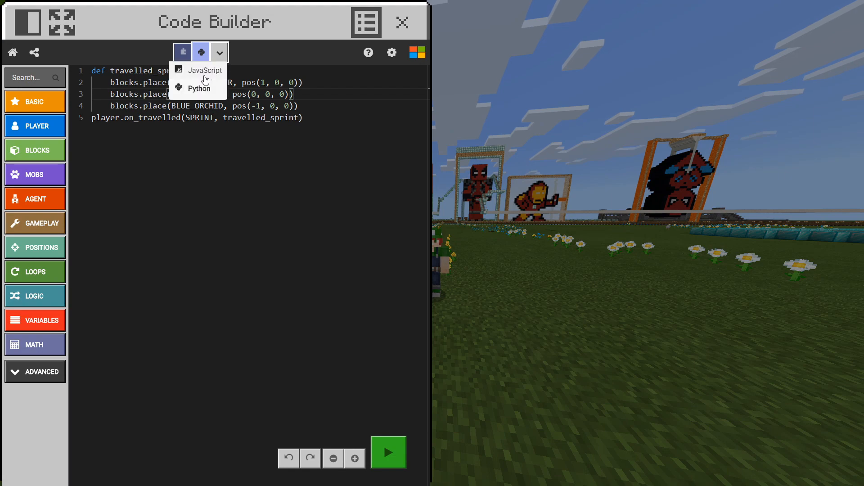
pyautogui.click(205, 70)
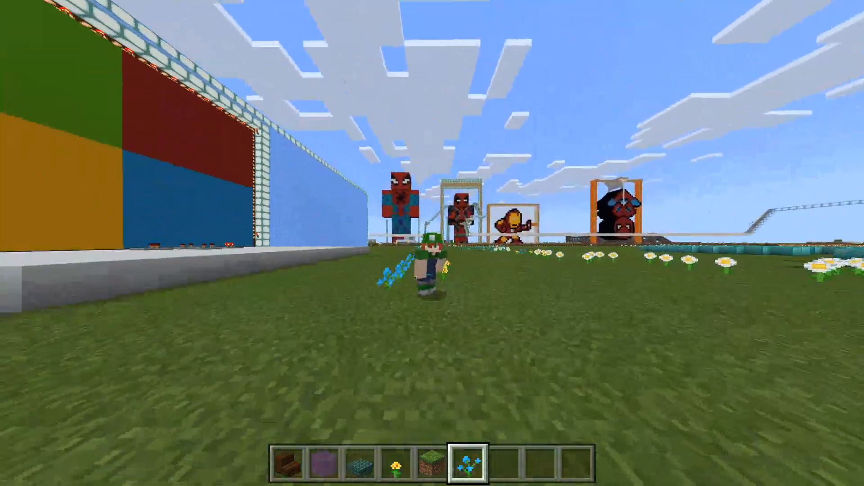
pyautogui.moveTo(432, 243)
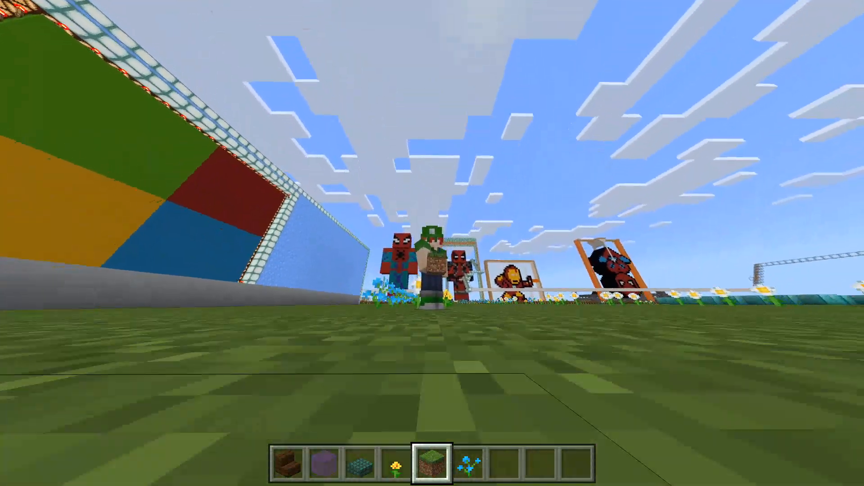
# - Select hotbar slot 2 to hold purple stained glass after sprinting past the flowers
pyautogui.press('2')
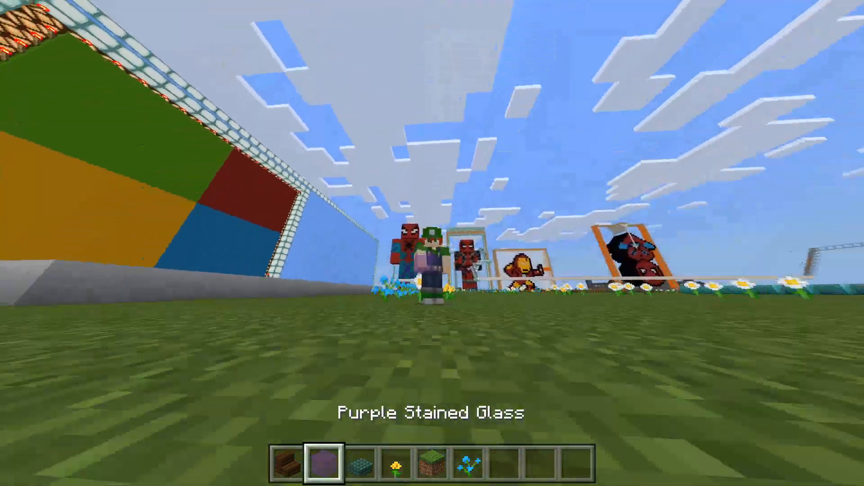